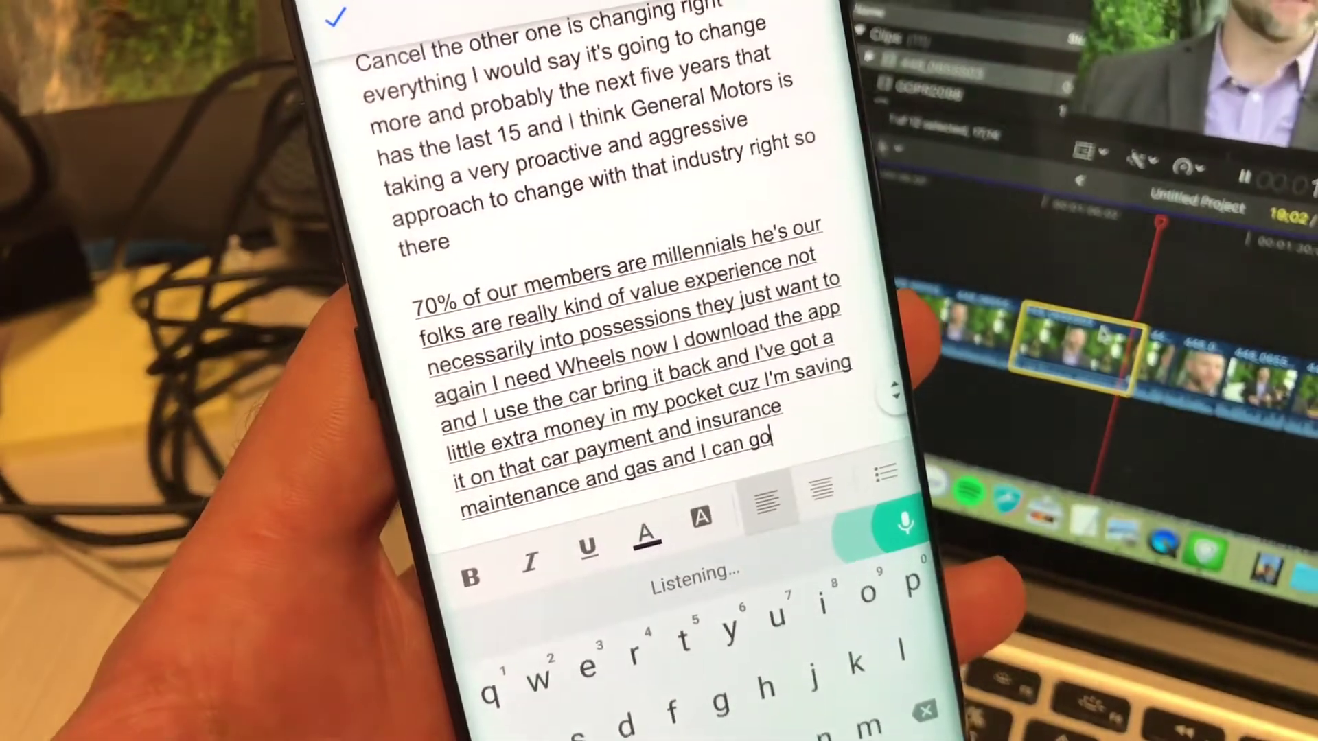
text(you know maybe have a nice dinner tonight or)
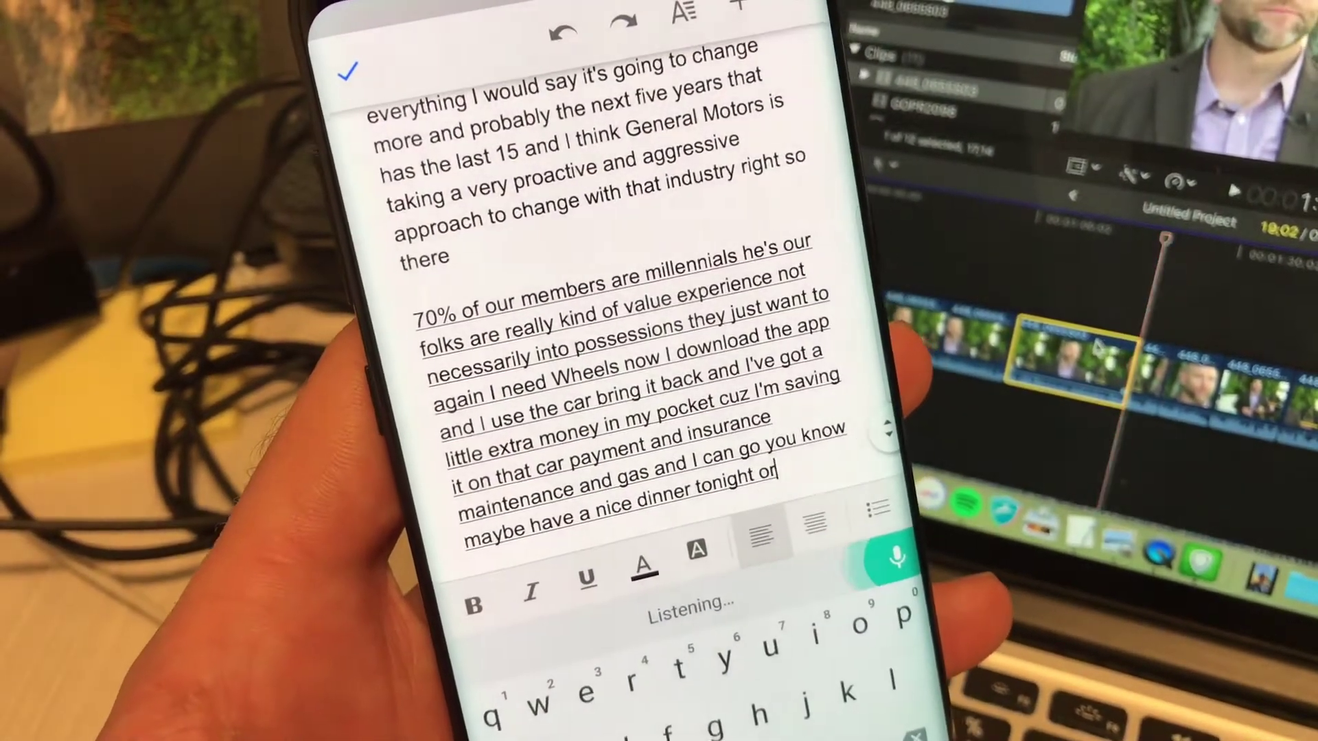